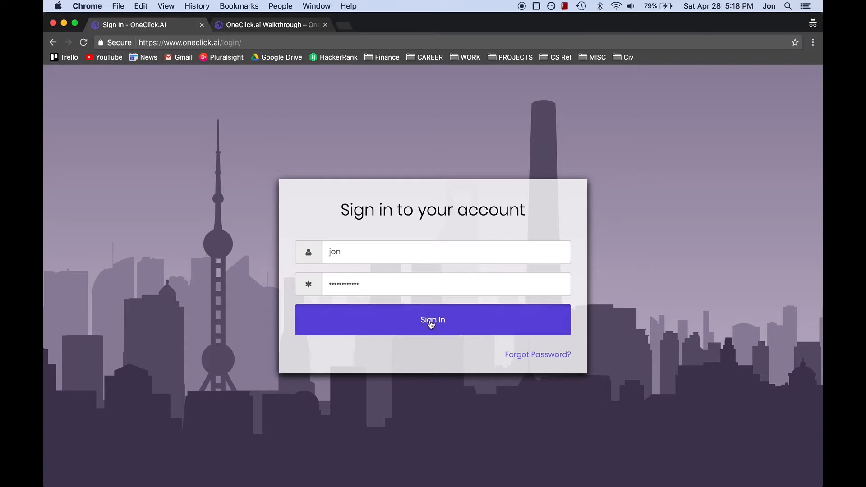
Sign in to OneClick.ai to reach the Dress demo project
left_click(433, 320)
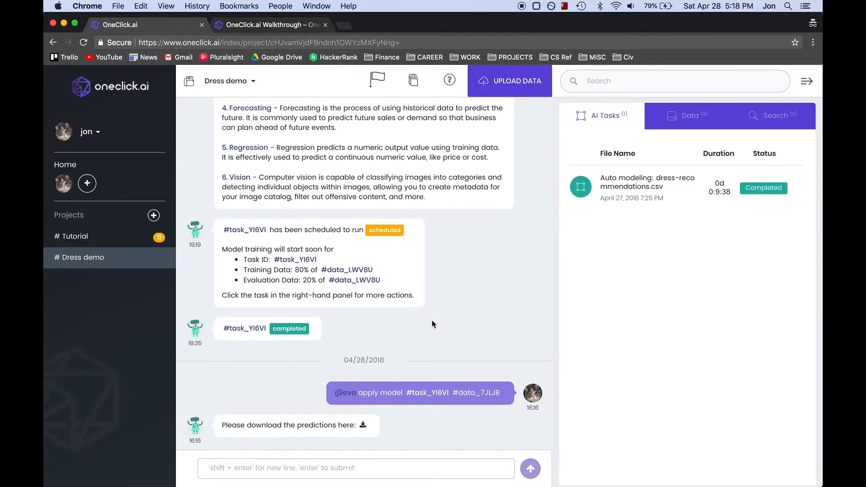
mouse_move(360, 291)
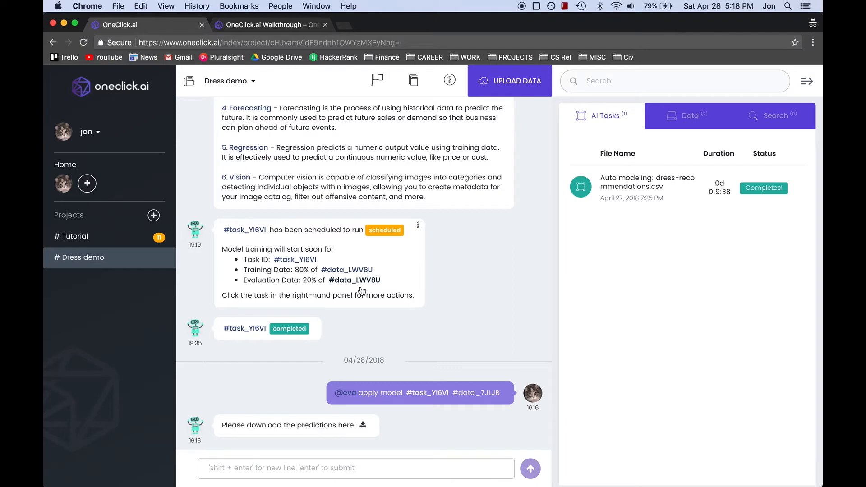
mouse_move(330, 315)
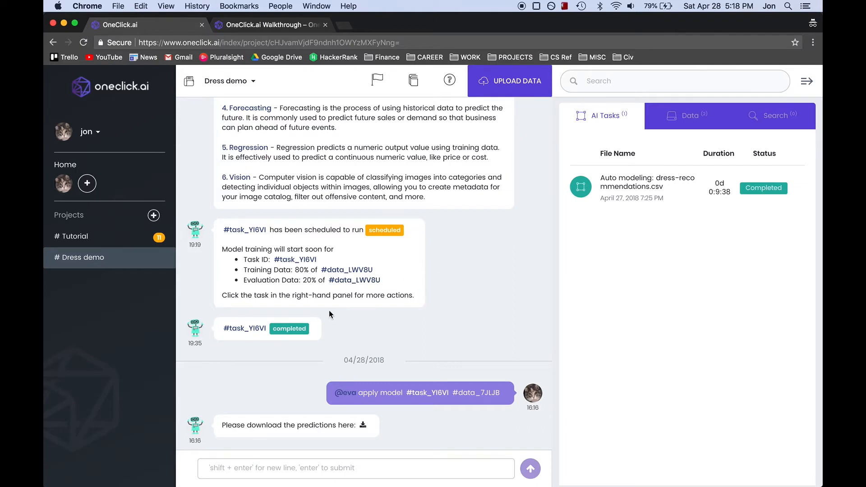
mouse_move(388, 256)
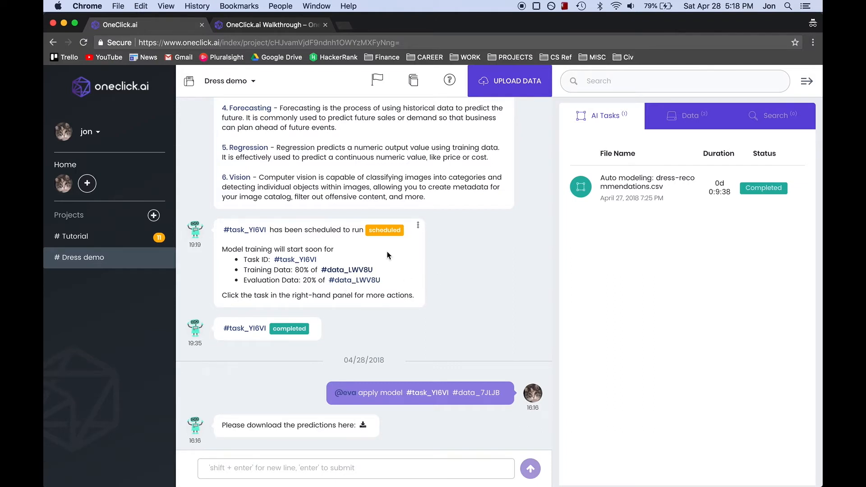
mouse_move(514, 88)
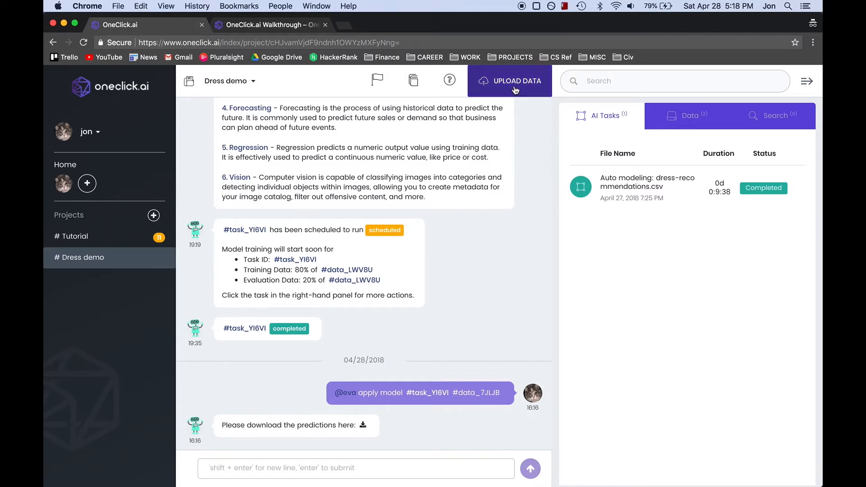
Upload the dress CSV and scroll its preview across to the Recommendation column
left_click(510, 81)
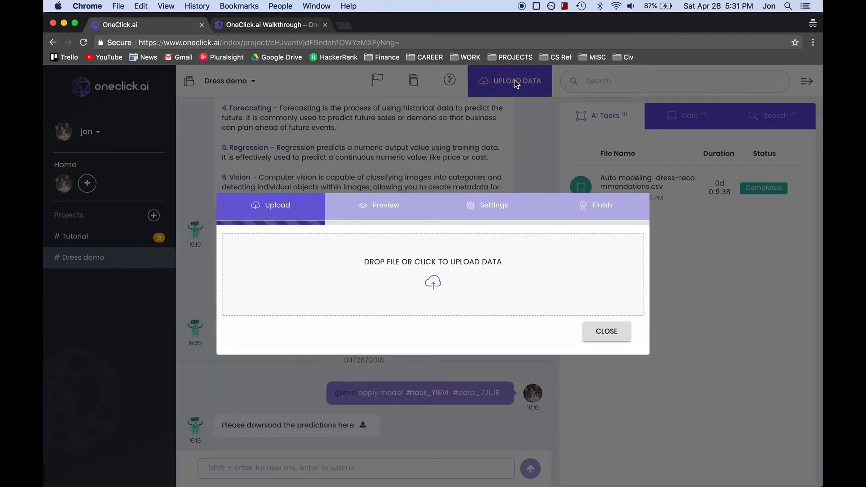
mouse_move(480, 185)
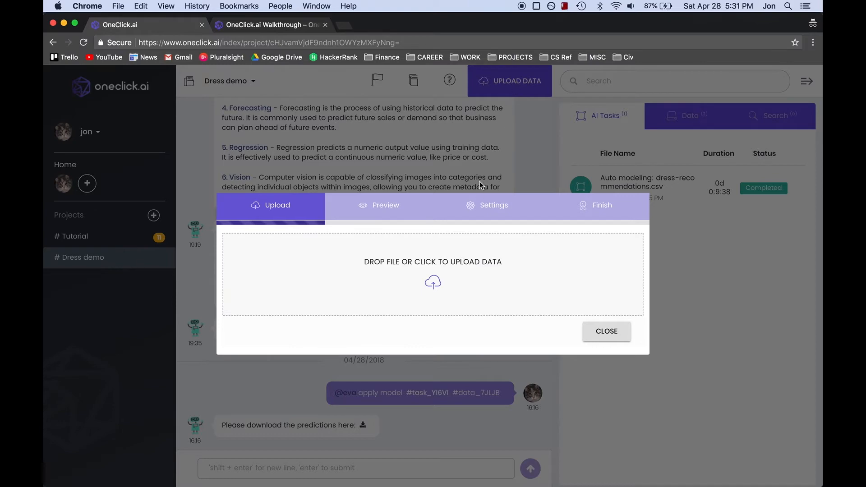
left_click(433, 275)
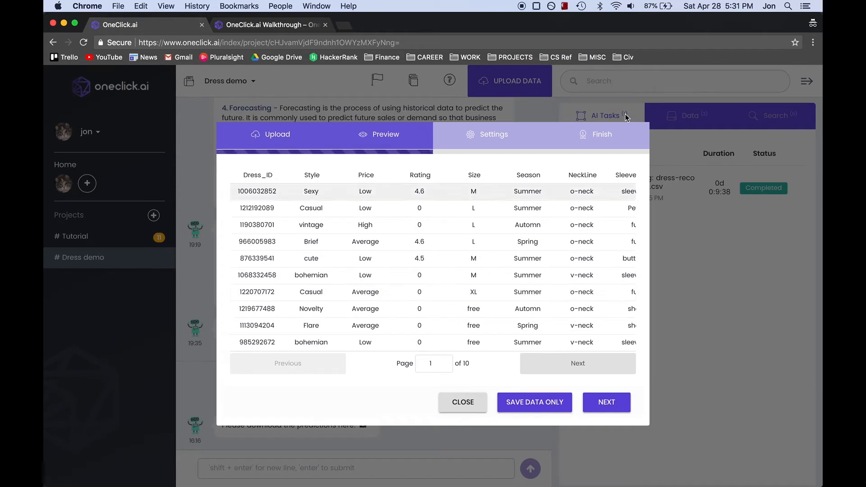
scroll("right", 3)
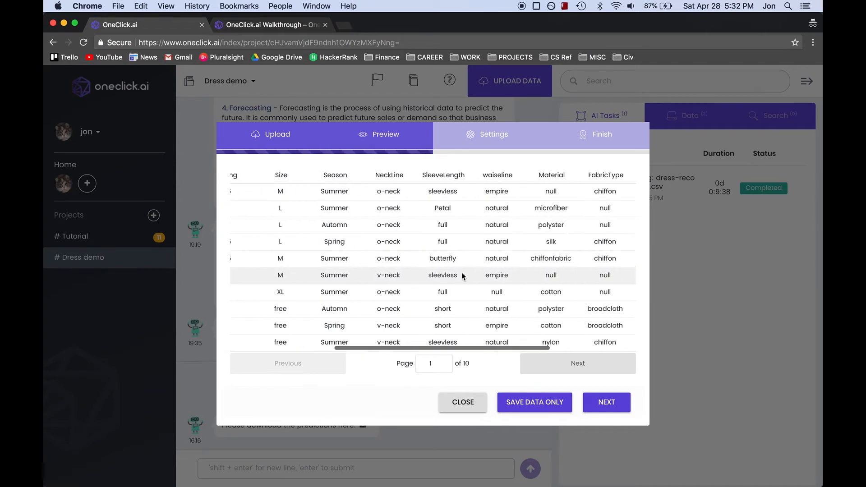
scroll("left", 3)
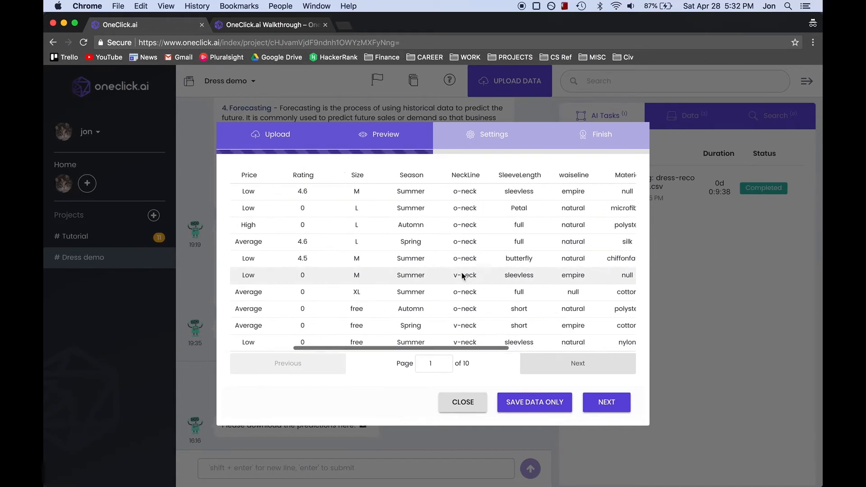
scroll("right", 3)
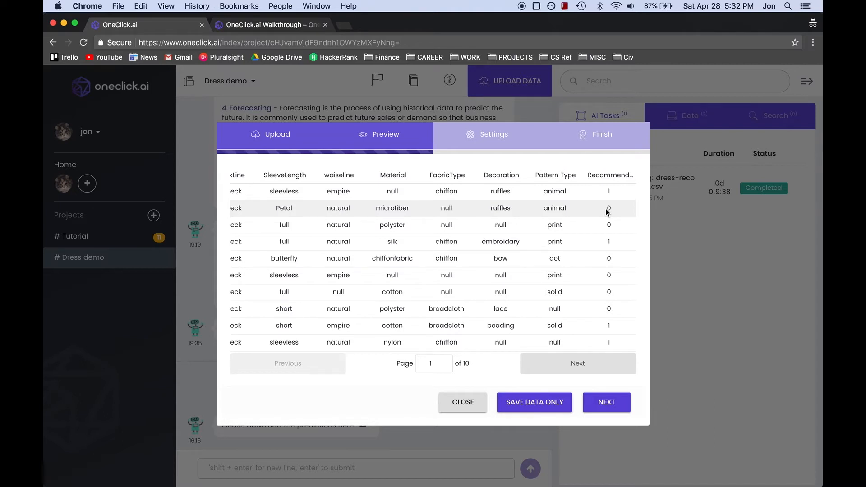
Proceed to prediction settings and choose Recommendation as the column to predict
left_click(606, 402)
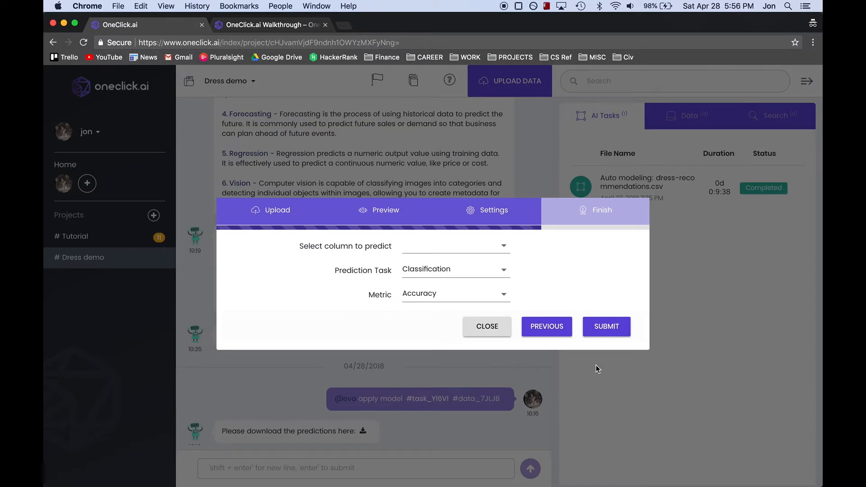
mouse_move(509, 260)
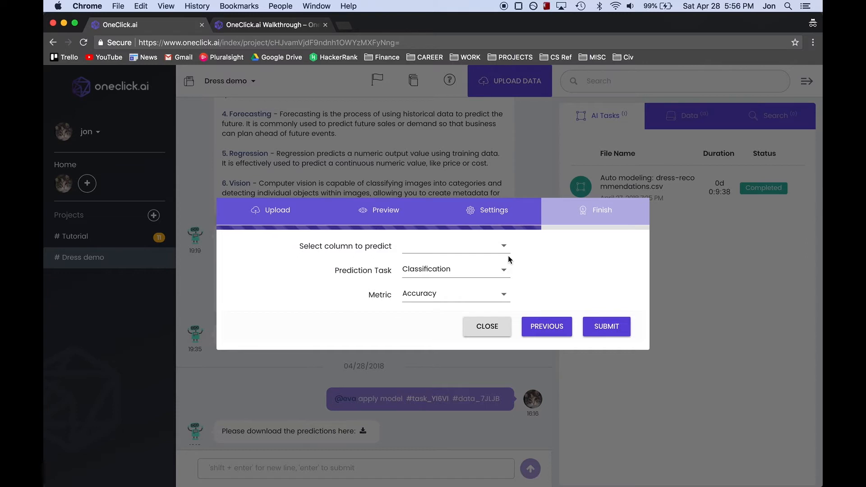
mouse_move(483, 258)
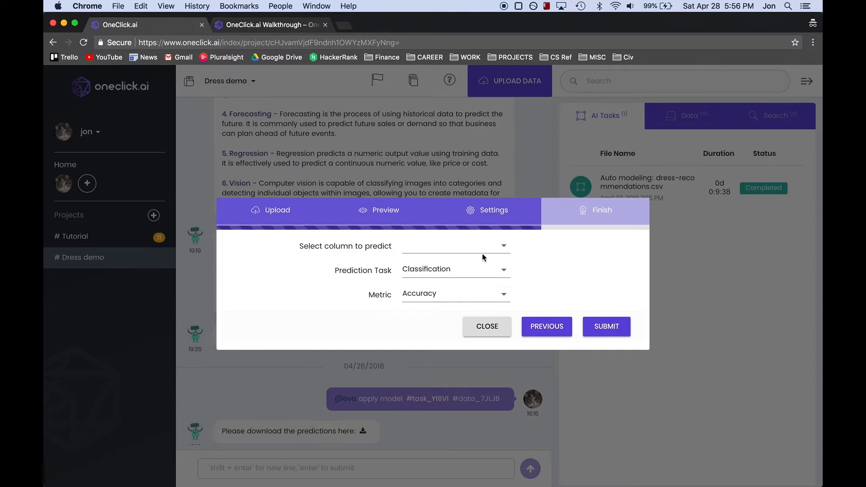
left_click(503, 246)
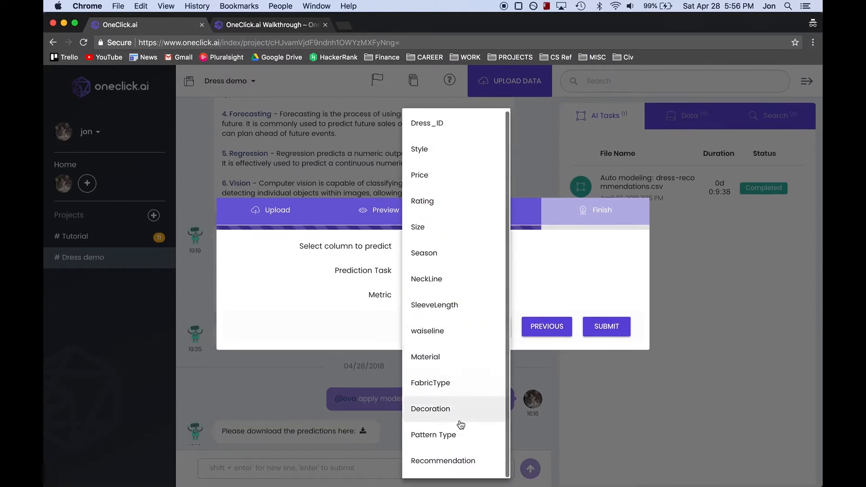
left_click(443, 461)
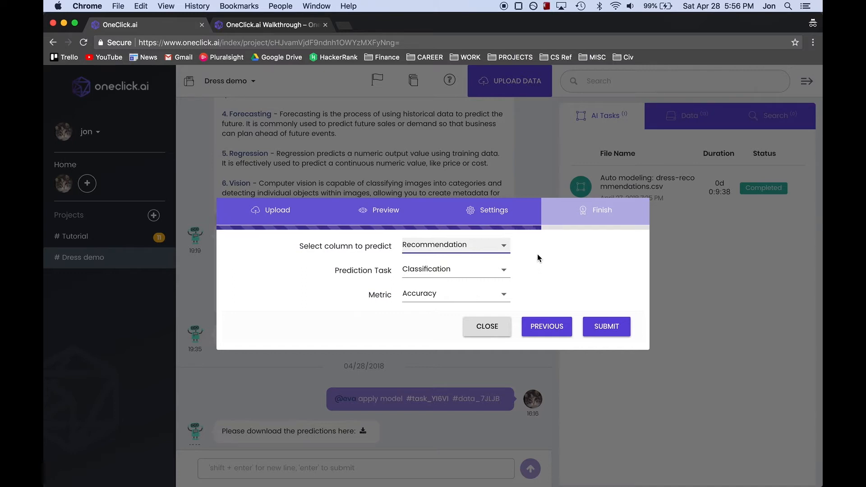
mouse_move(445, 276)
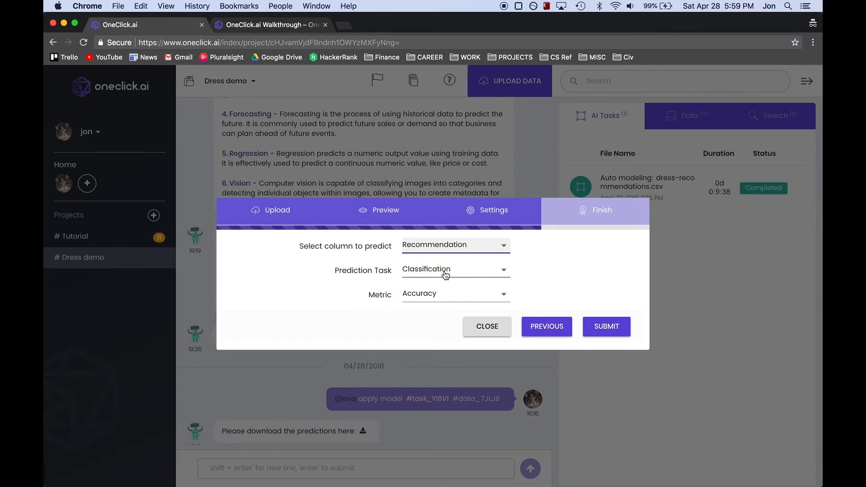
Choose Classification as the prediction task and Accuracy as the metric
left_click(455, 270)
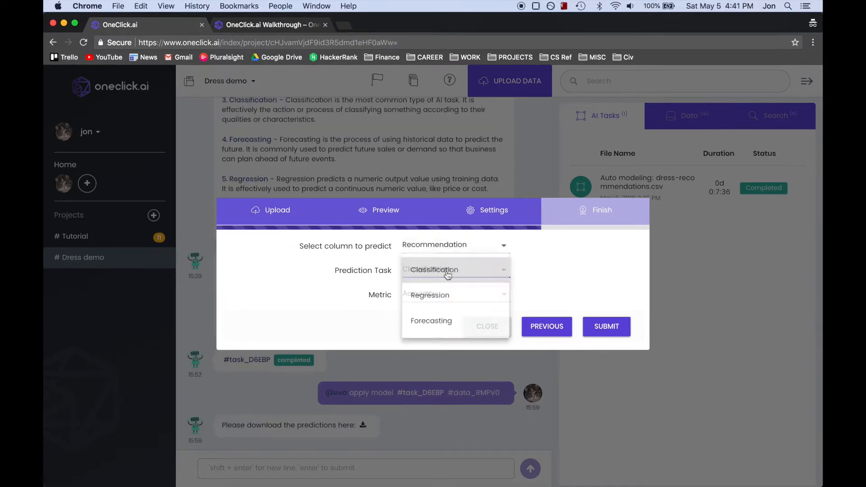
left_click(454, 270)
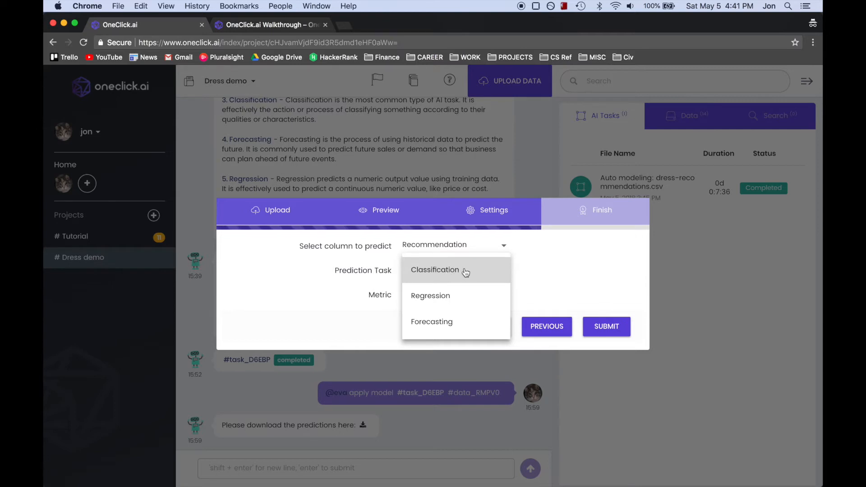
left_click(435, 270)
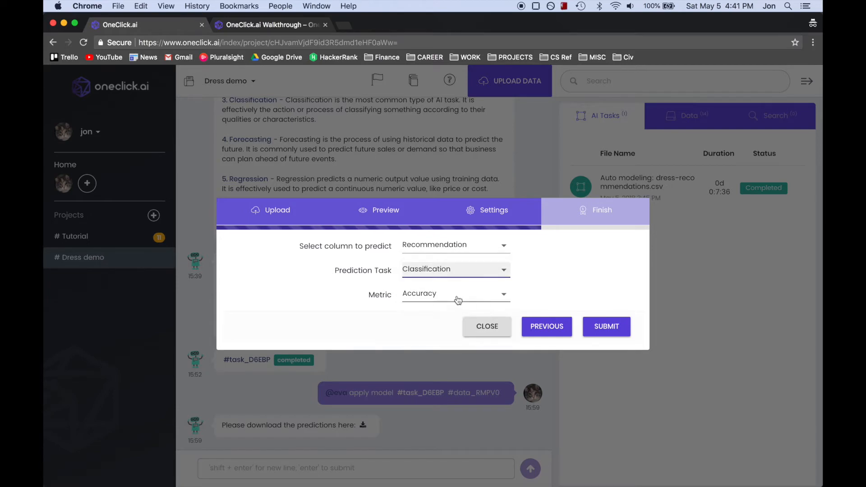
left_click(456, 293)
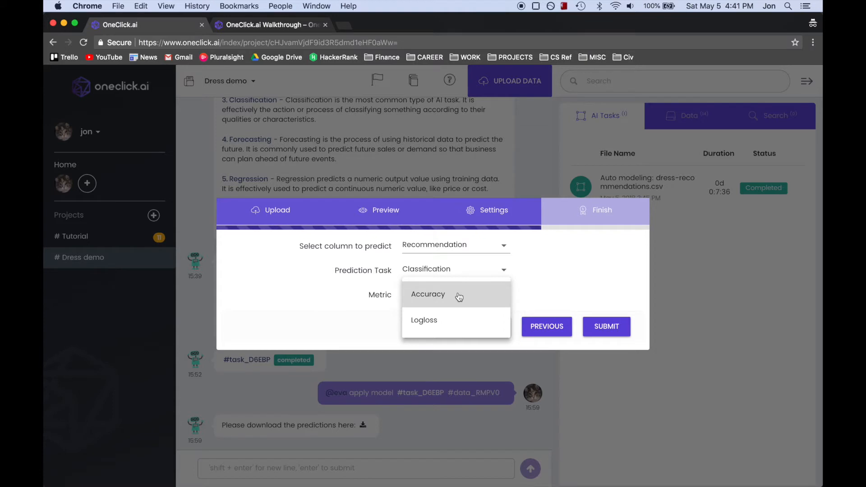
left_click(428, 294)
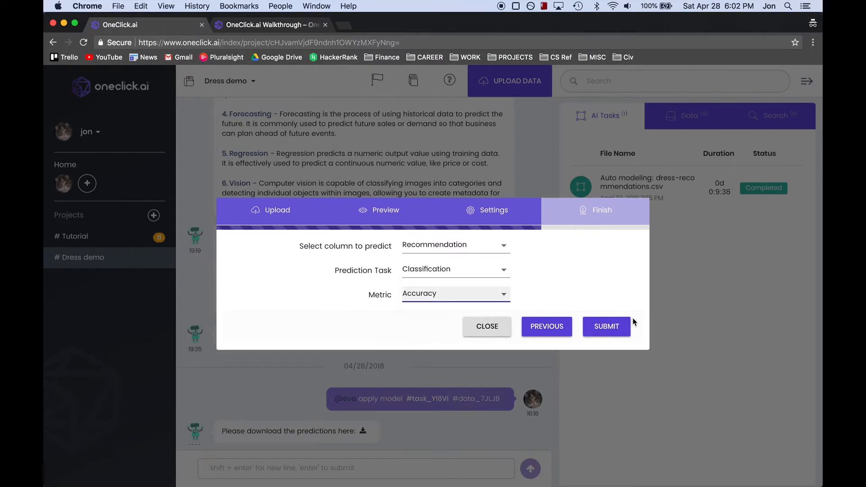
Submit the model build and open its performance report in a new tab
left_click(606, 325)
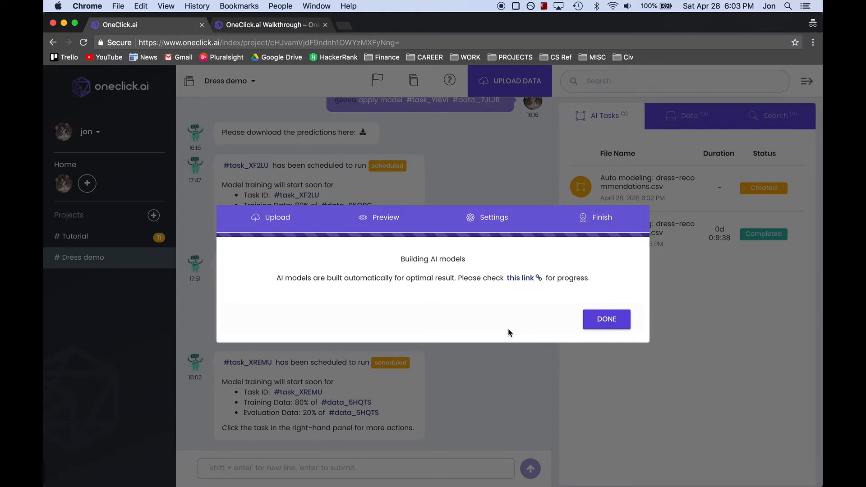
mouse_move(758, 180)
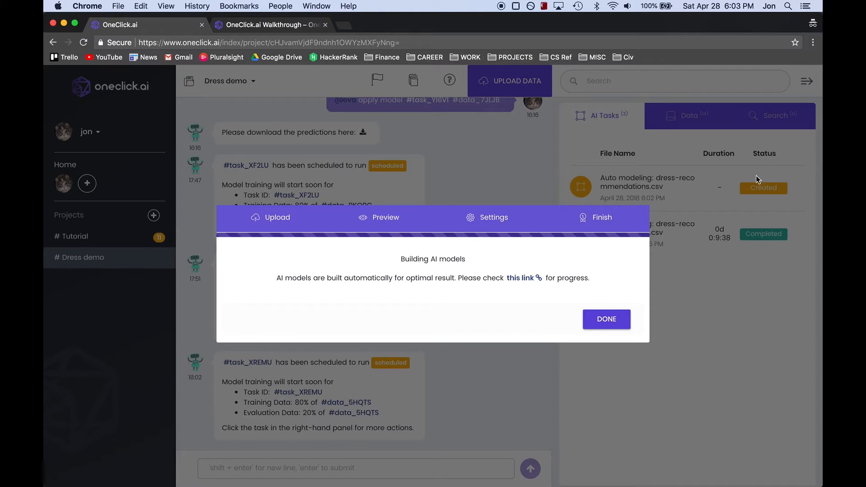
mouse_move(515, 281)
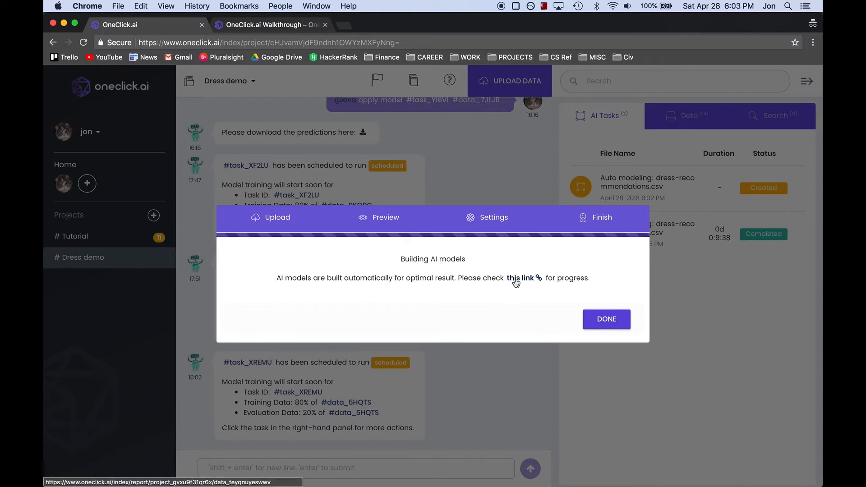
left_click(521, 278)
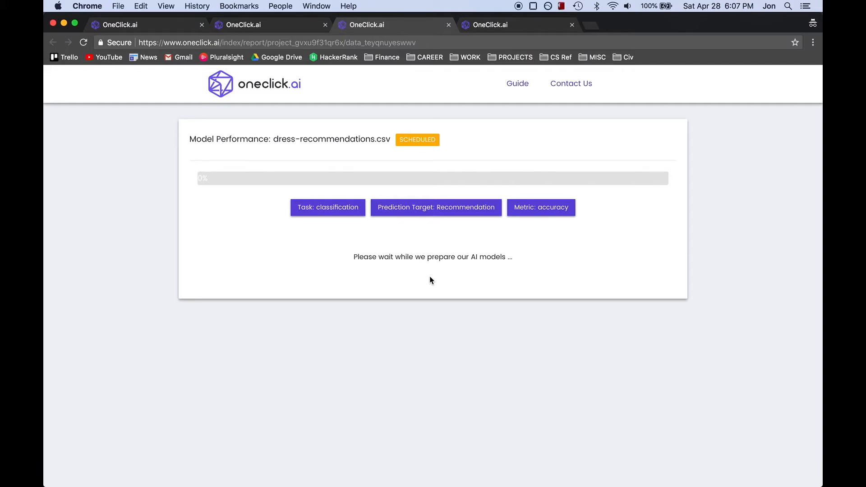
mouse_move(414, 278)
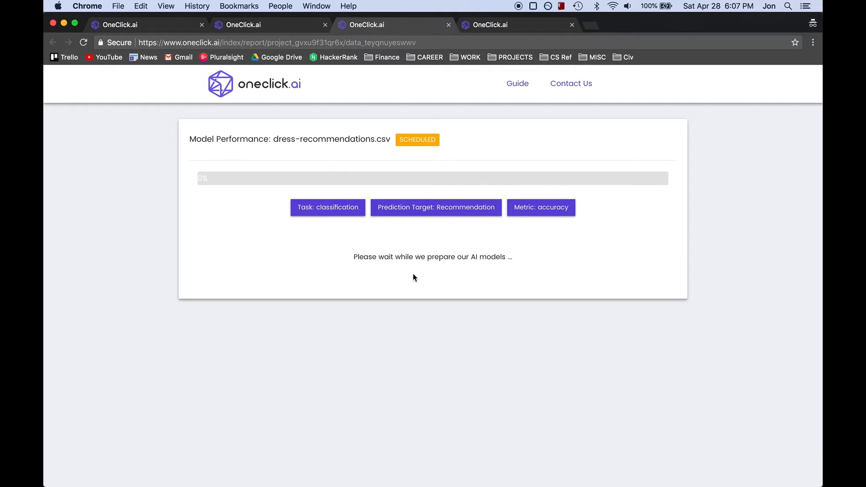
Switch back to the Dress demo project tab to view the AI Tasks list
left_click(52, 43)
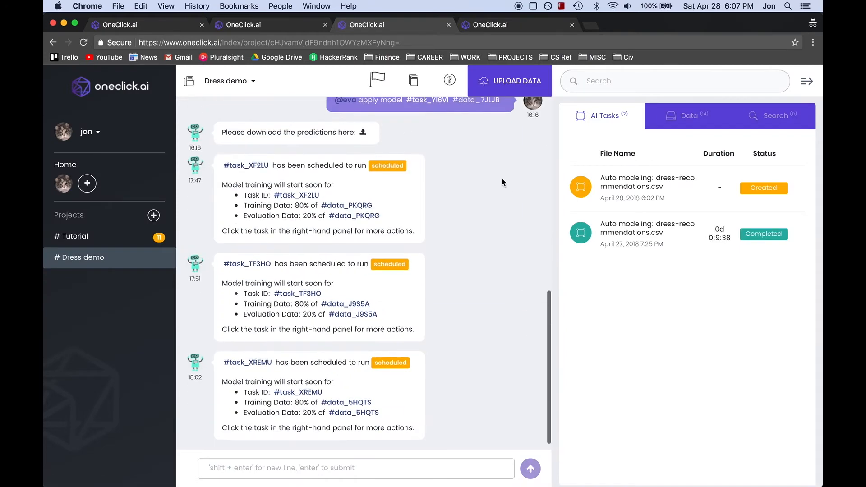
mouse_move(498, 388)
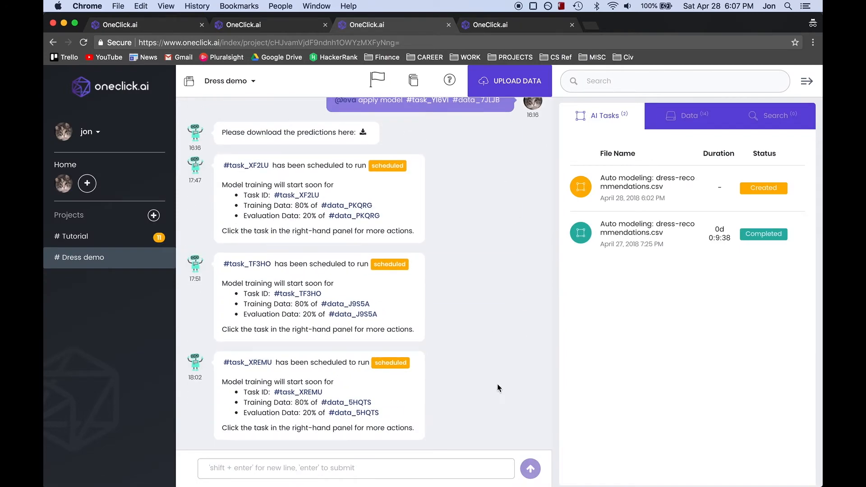
mouse_move(298, 392)
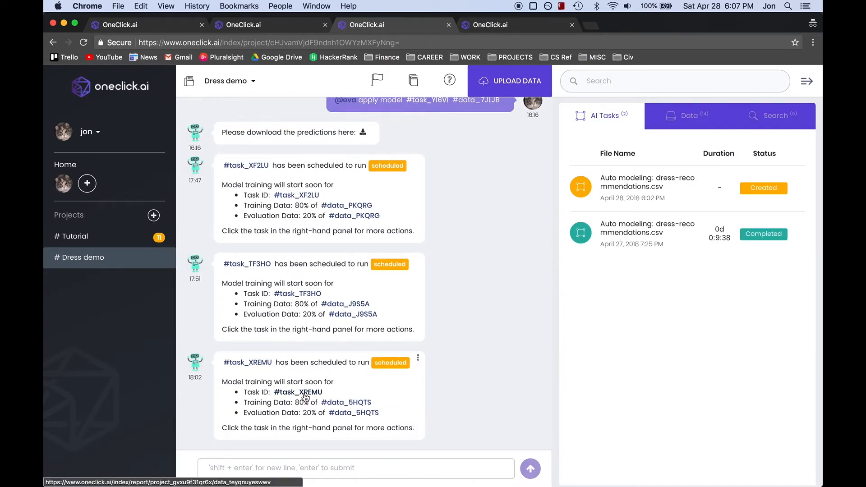
mouse_move(300, 278)
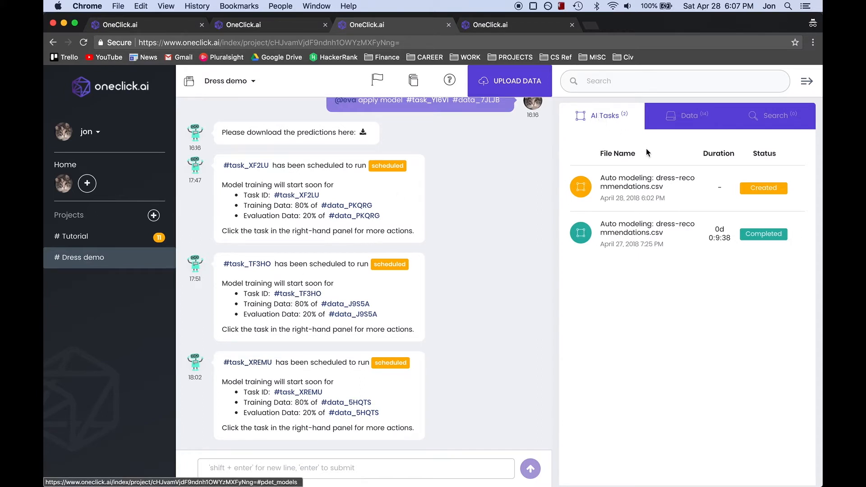
mouse_move(639, 235)
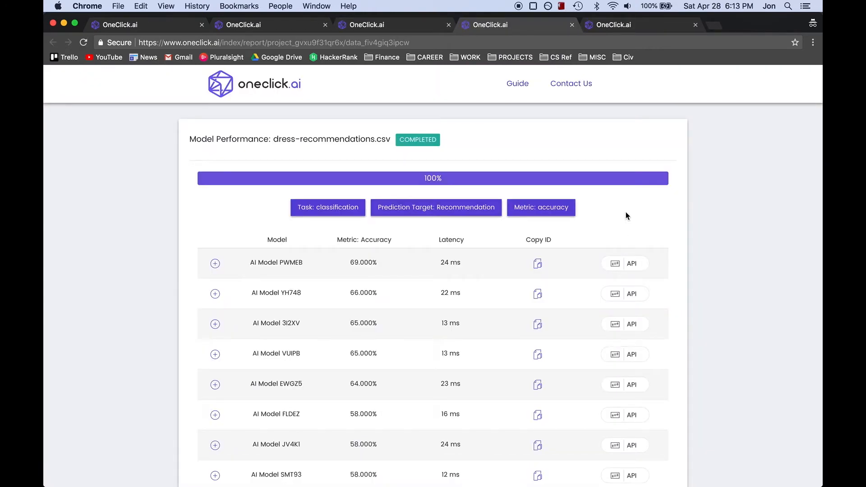
mouse_move(214, 263)
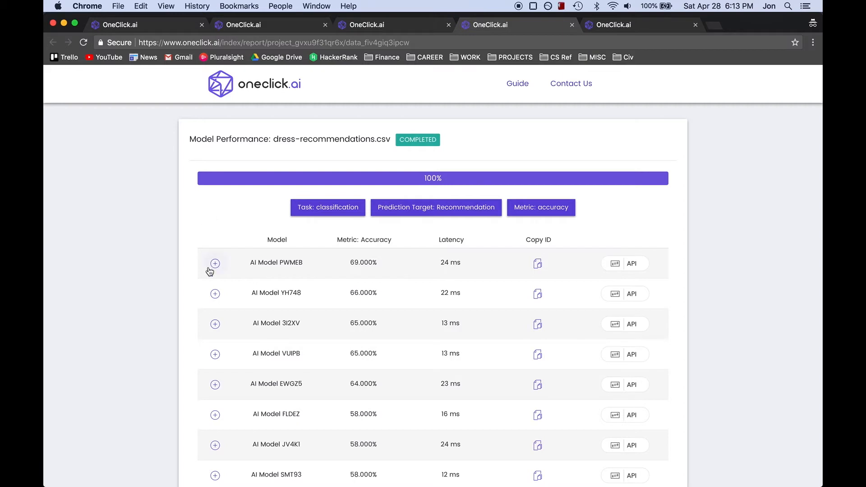
Inspect AI Model PWMEB's details, then sort models by latency descending
left_click(215, 263)
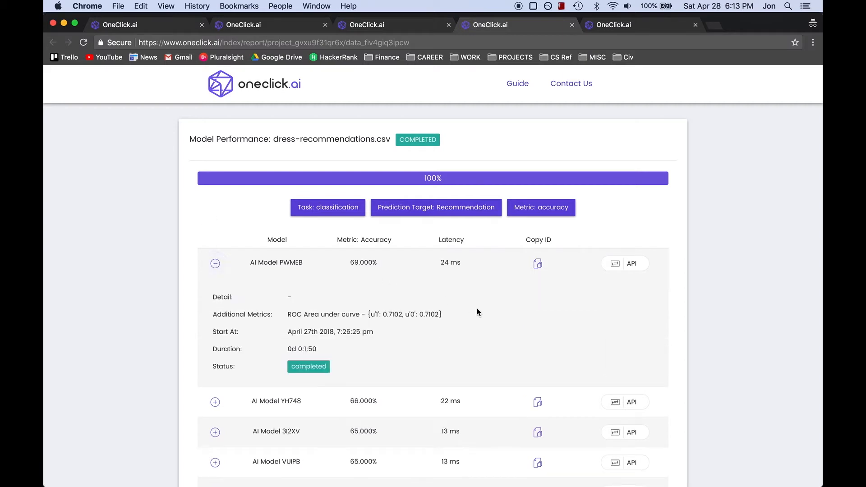
mouse_move(447, 308)
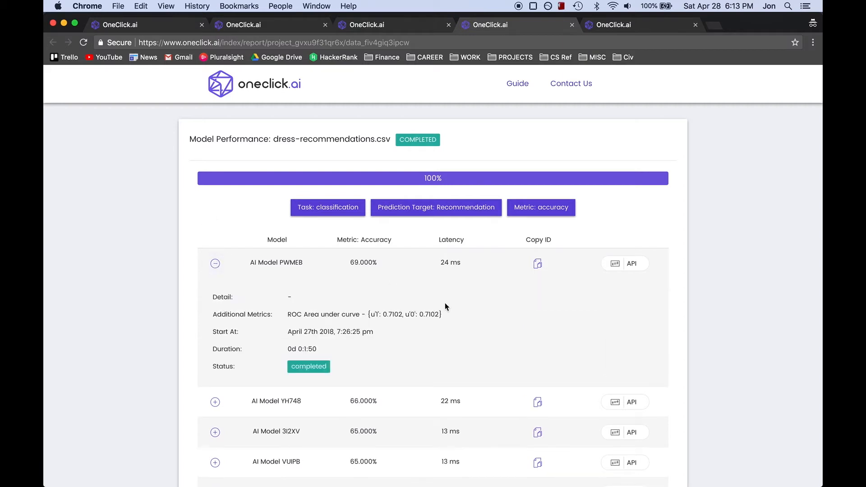
left_click(214, 263)
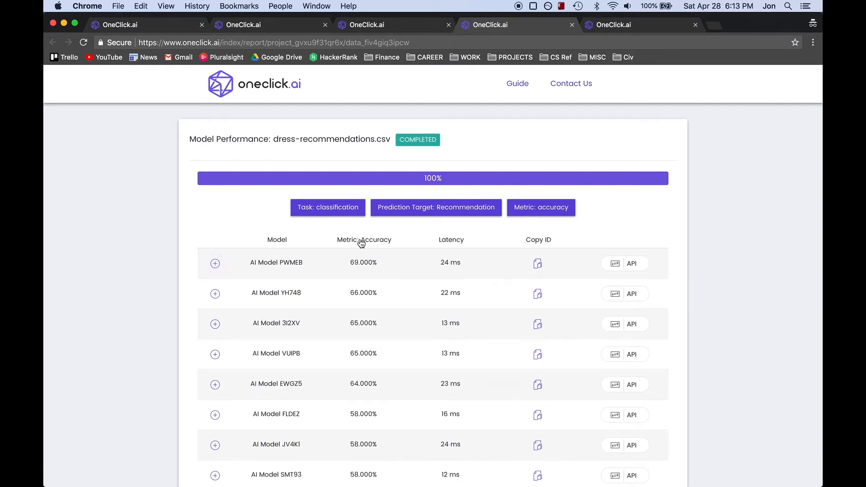
left_click(451, 239)
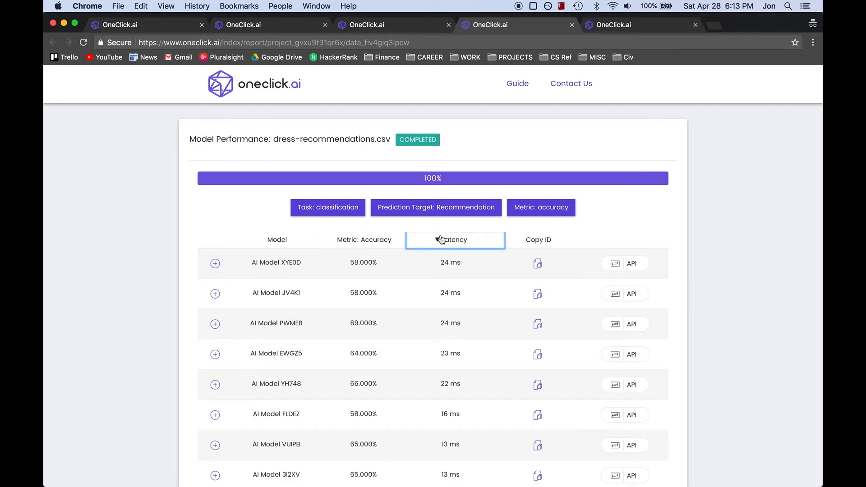
left_click(455, 239)
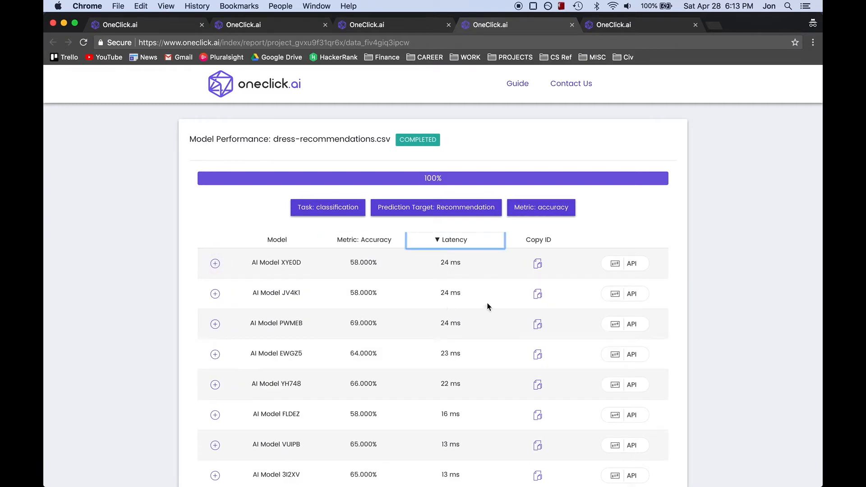
mouse_move(448, 311)
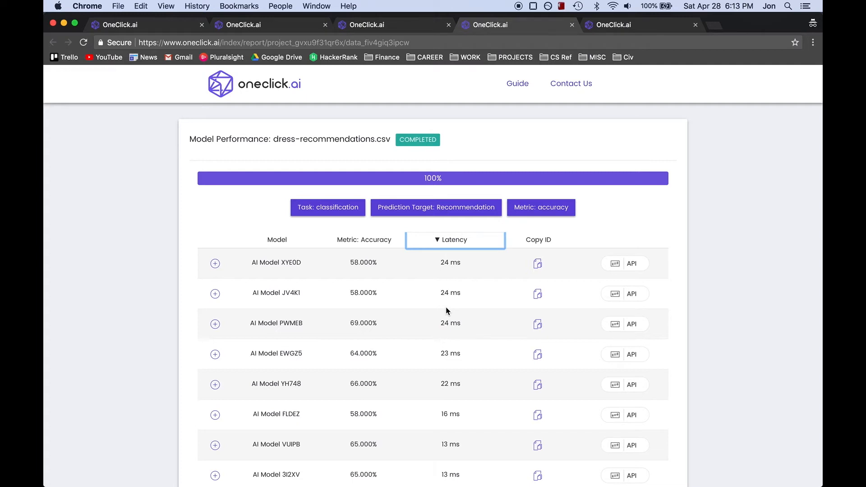
mouse_move(577, 313)
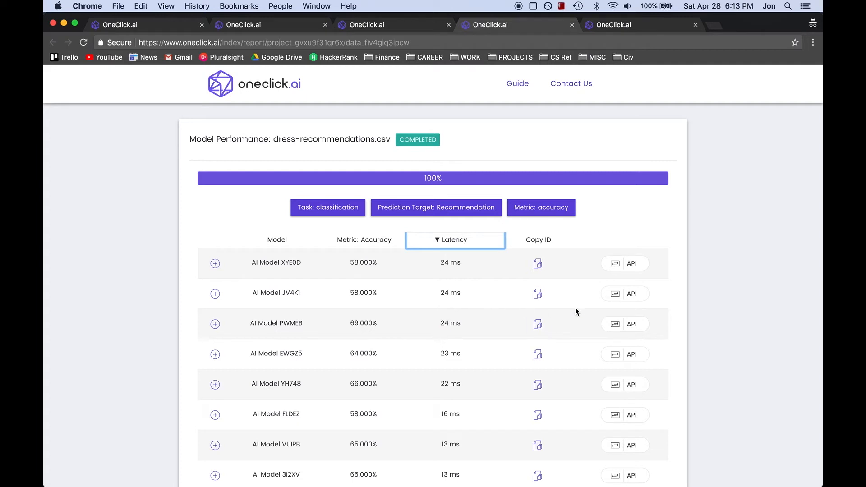
Review a trained model's Enable API settings and submit them
left_click(632, 264)
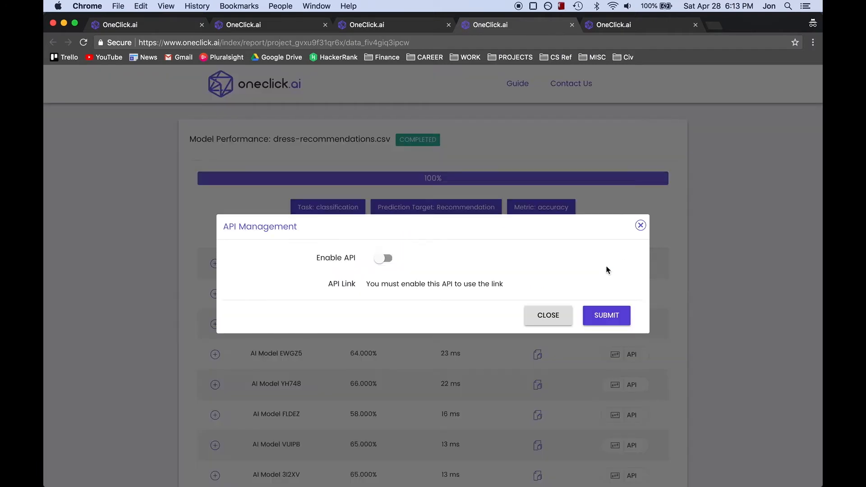
mouse_move(394, 258)
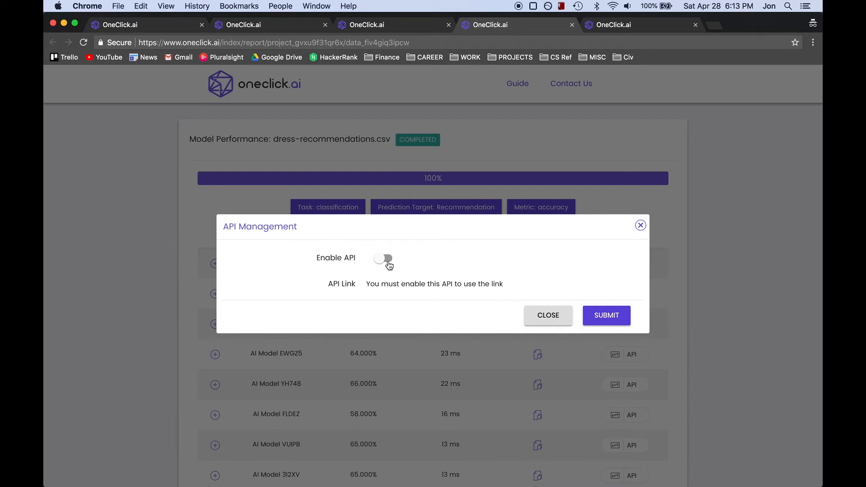
mouse_move(586, 315)
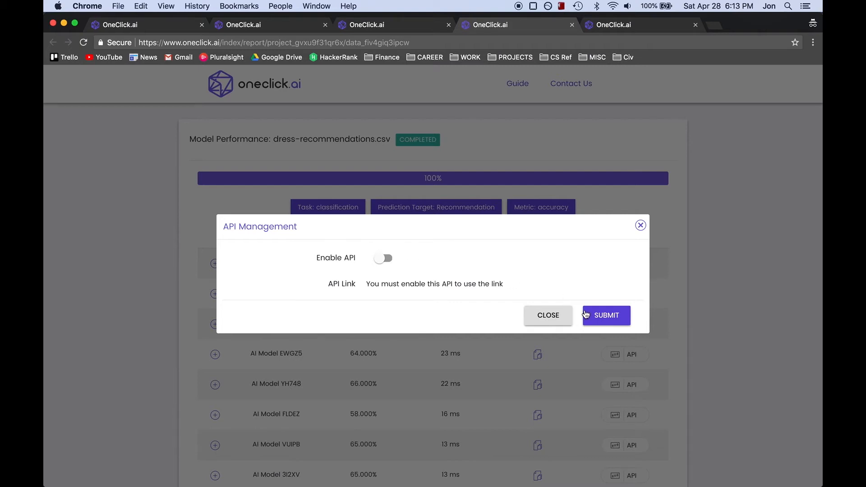
left_click(548, 315)
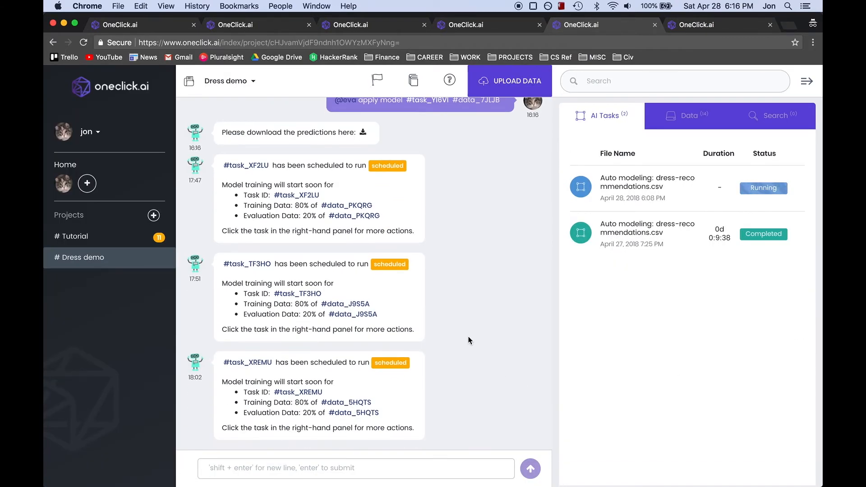
mouse_move(296, 431)
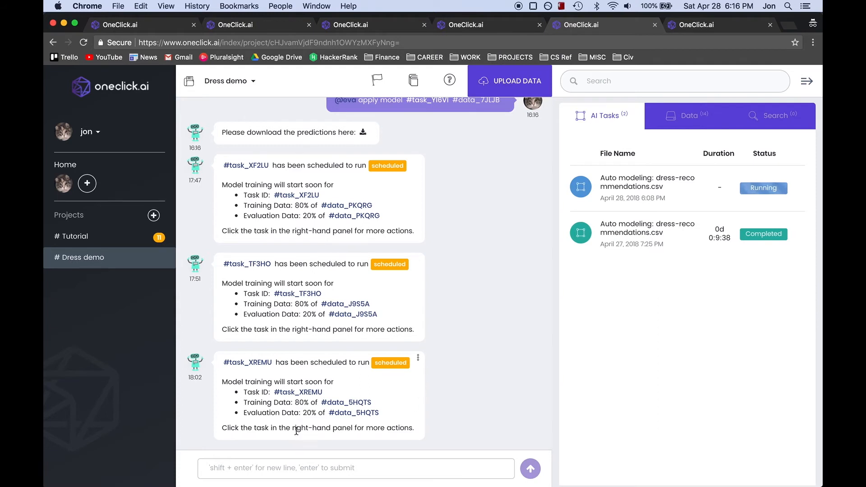
mouse_move(462, 402)
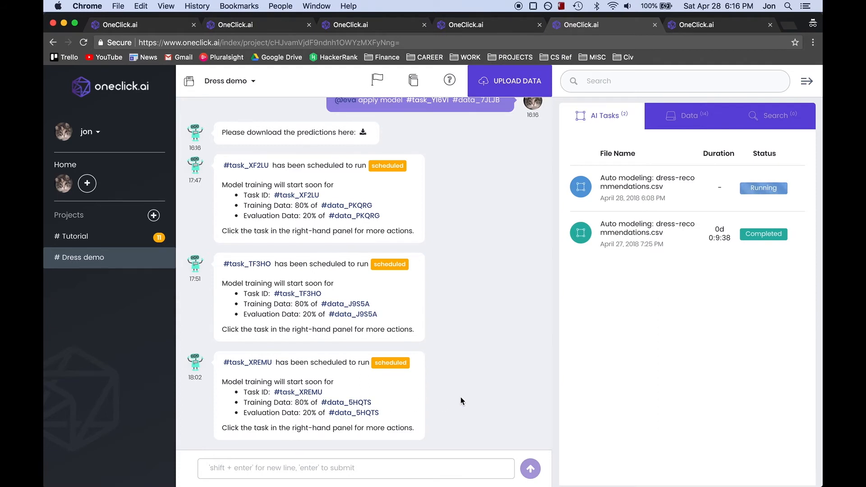
mouse_move(457, 361)
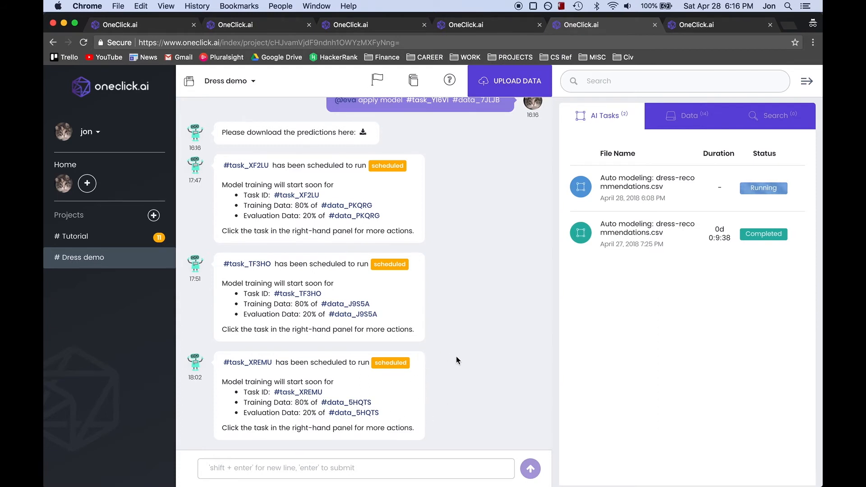
Send a help request to Eva in the chat to list its commands
left_click(355, 468)
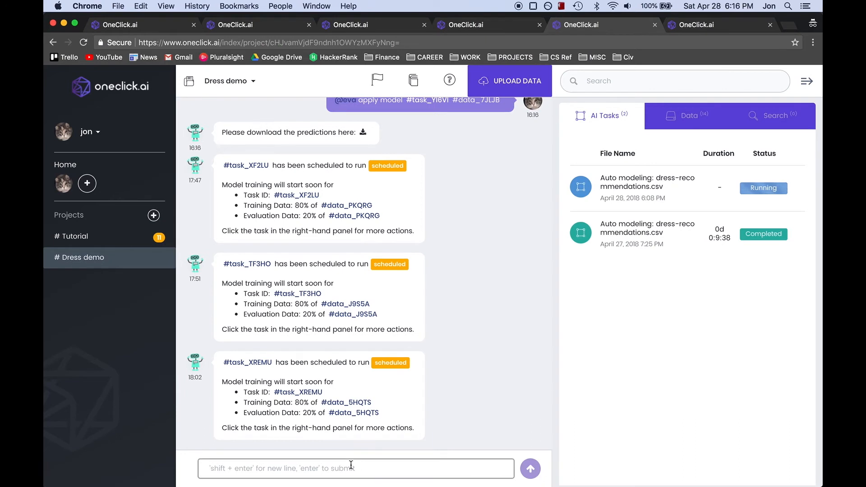
type("@ea")
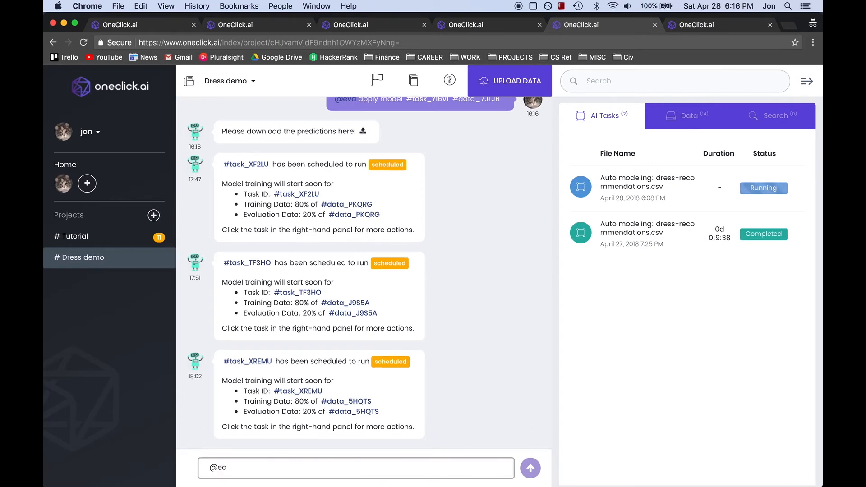
key("Return")
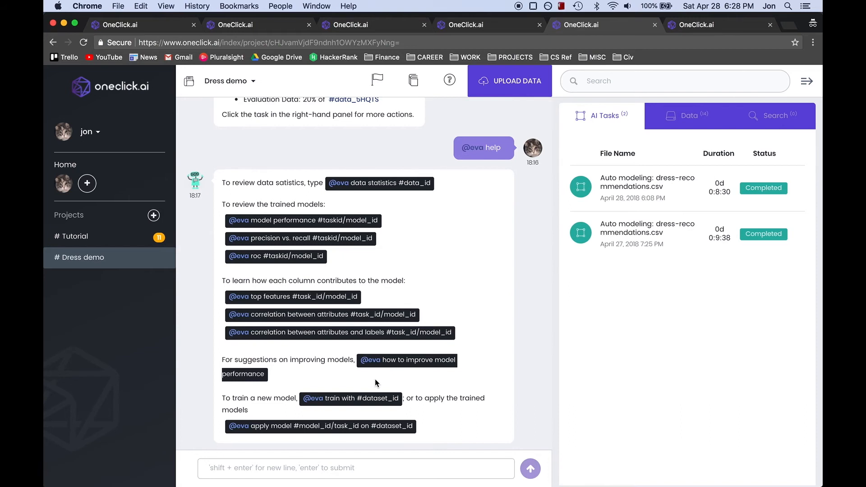
mouse_move(504, 227)
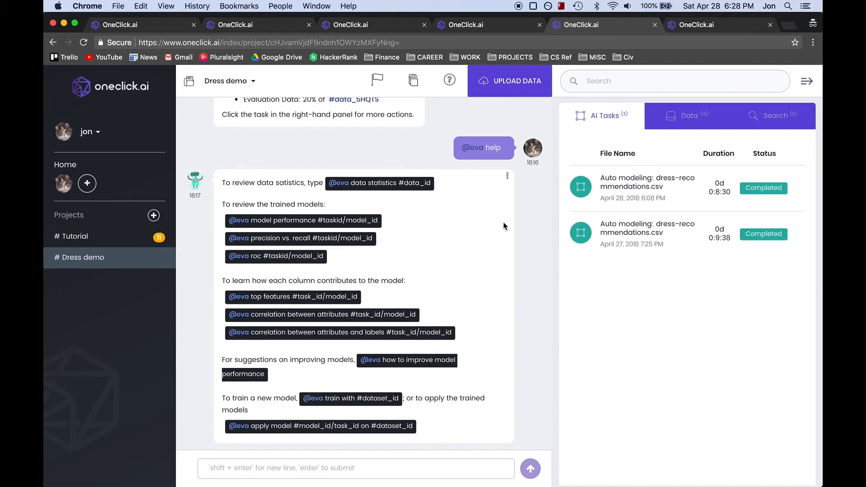
Upload the empty-Recommendation dress CSV, scroll its preview, and save as data only
left_click(510, 81)
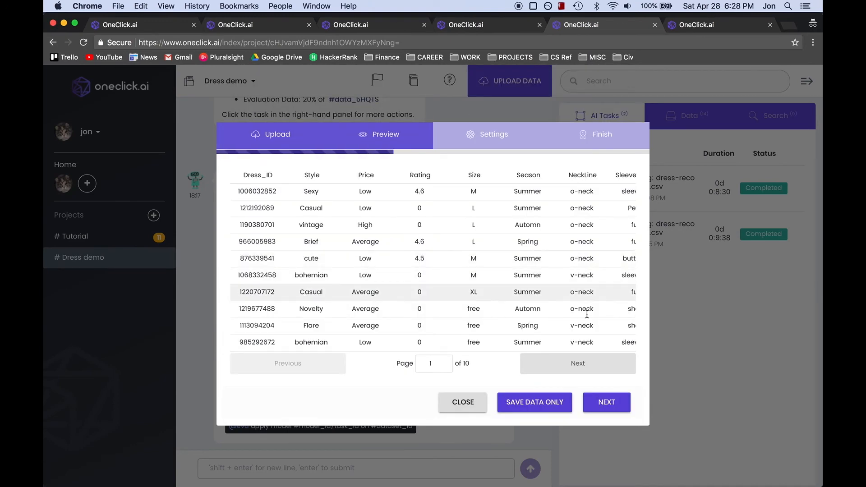
scroll("right", 3)
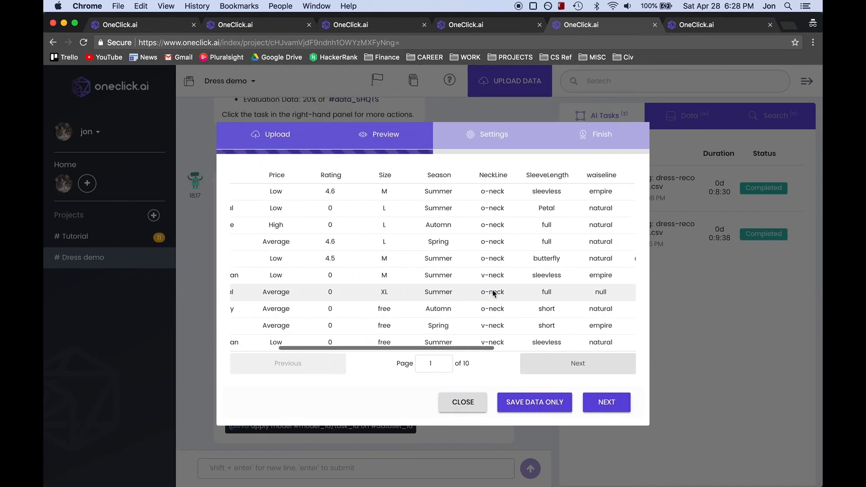
scroll("right", 3)
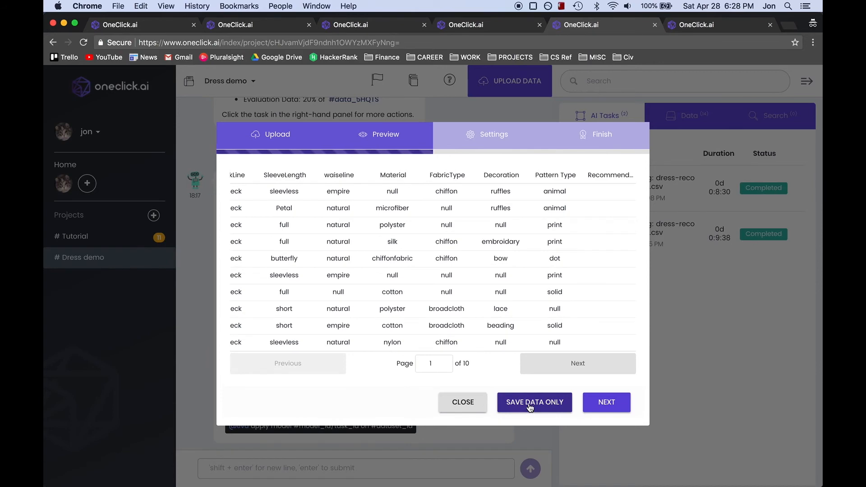
left_click(534, 402)
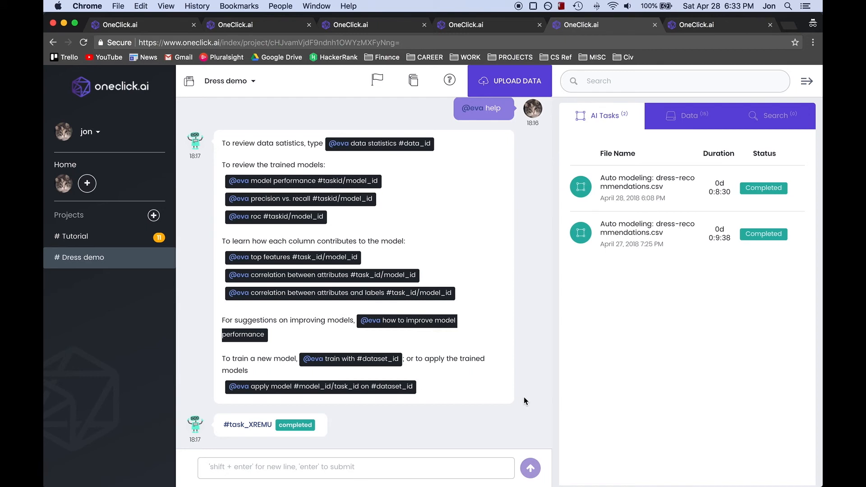
type("@")
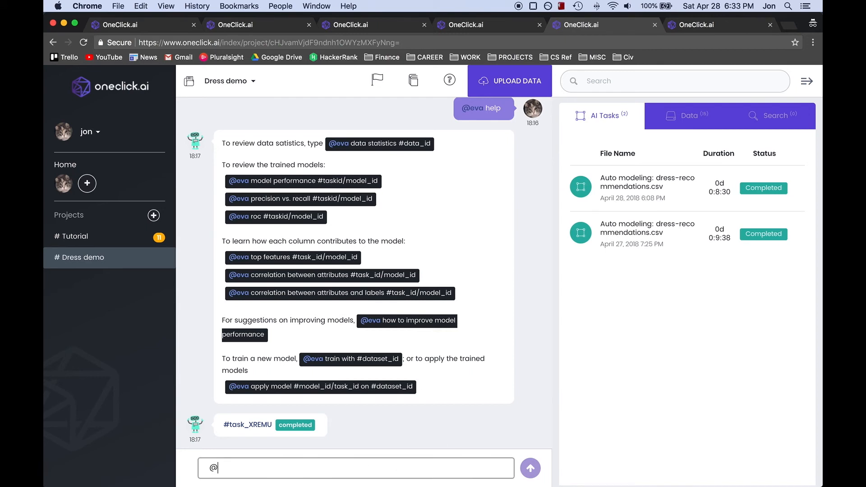
type("eva apply mod")
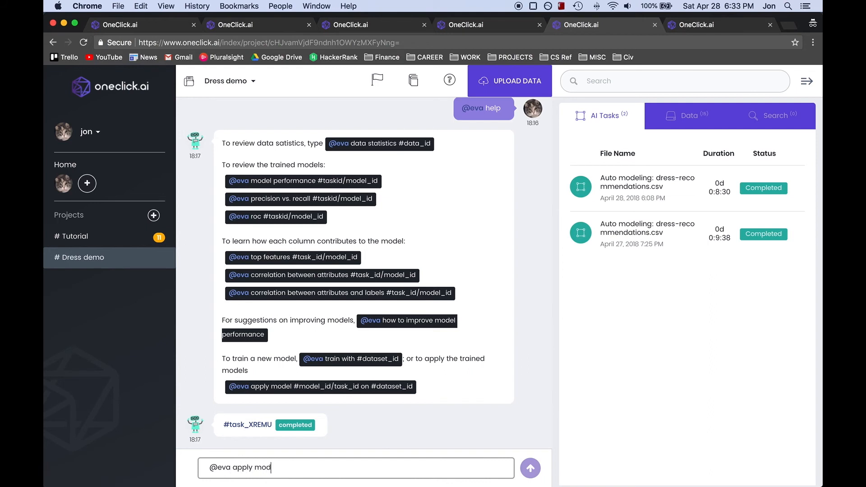
type("el")
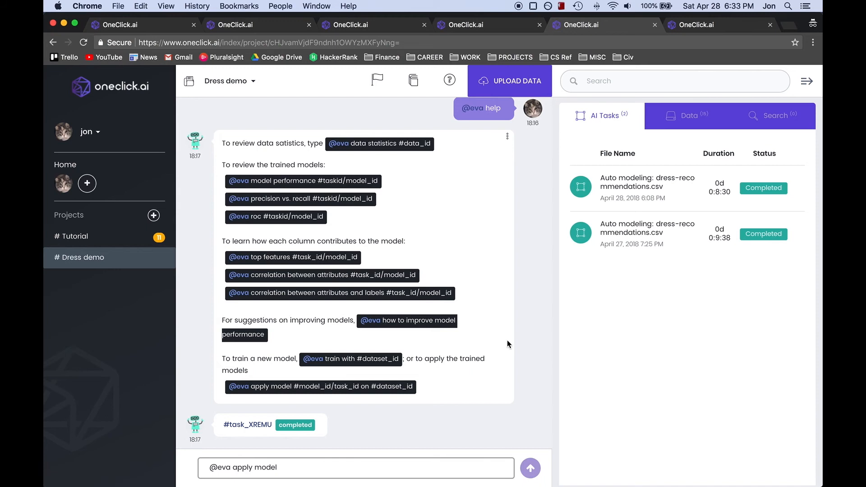
left_click(800, 187)
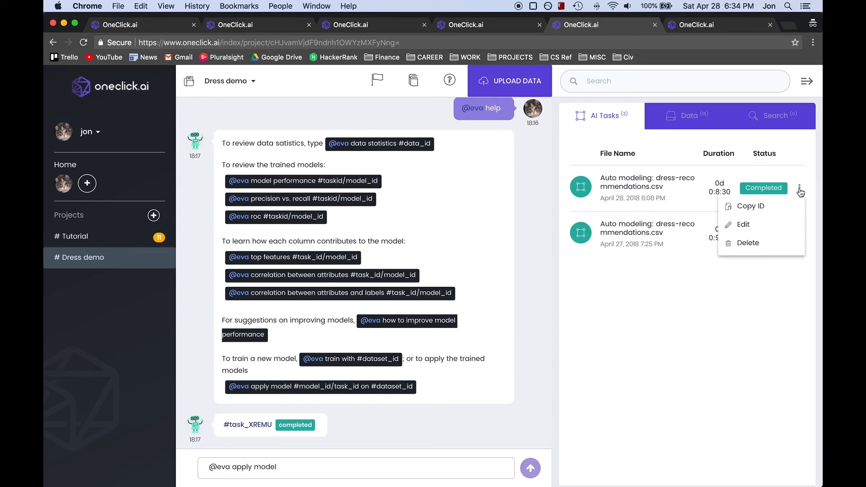
left_click(494, 413)
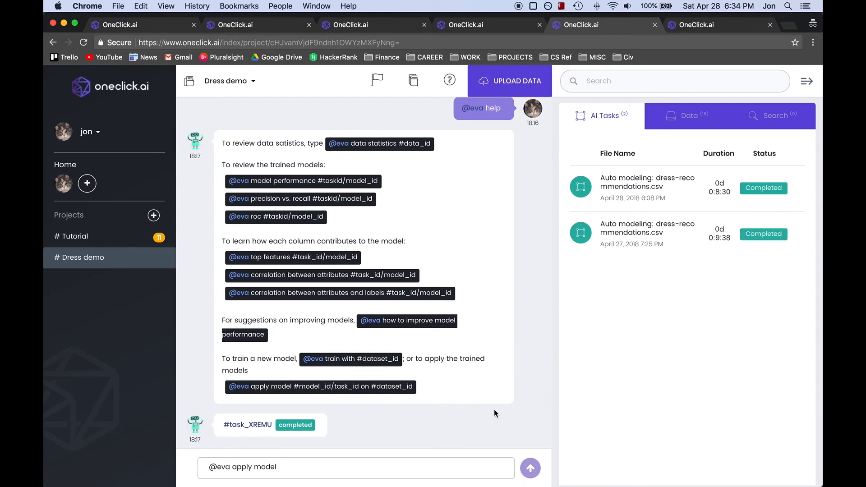
type("#task_XREMU")
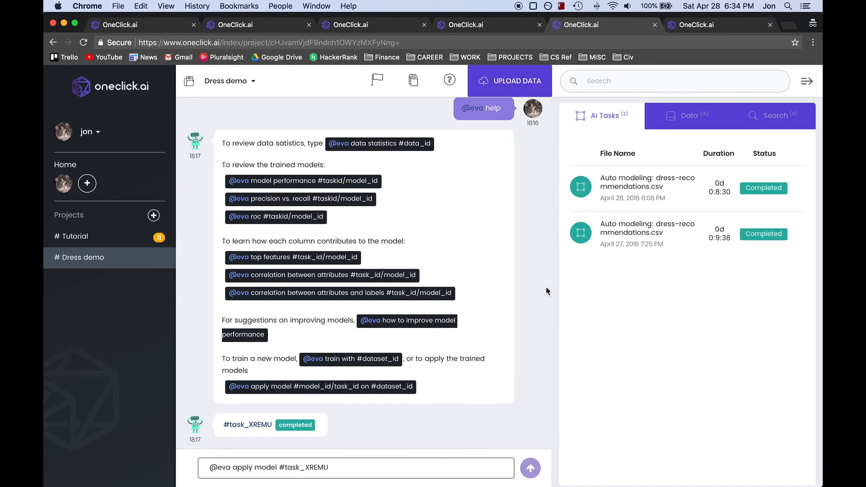
left_click(690, 115)
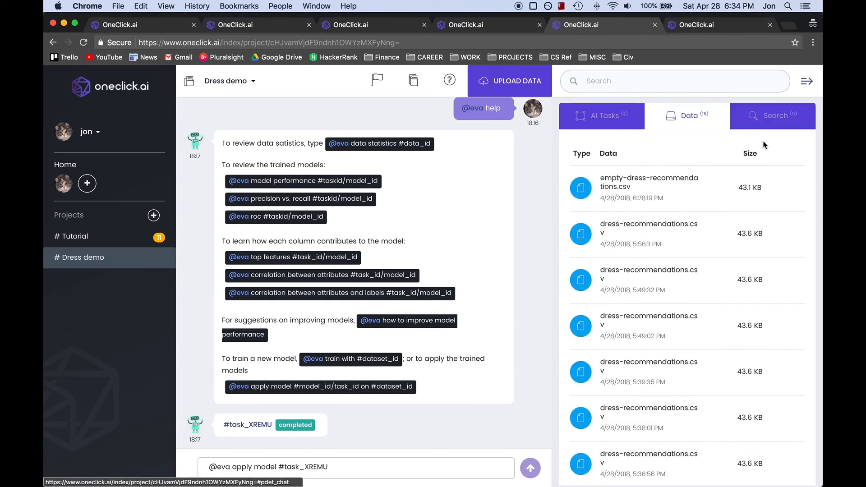
left_click(799, 188)
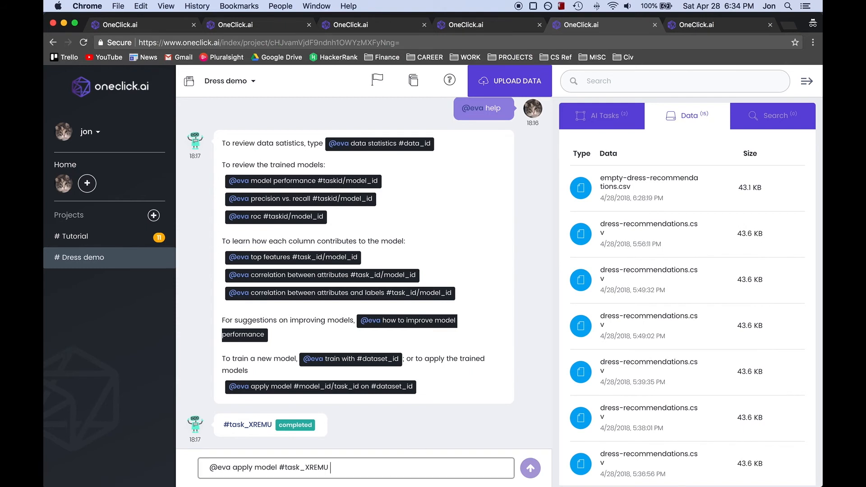
type("#data_SFERZ")
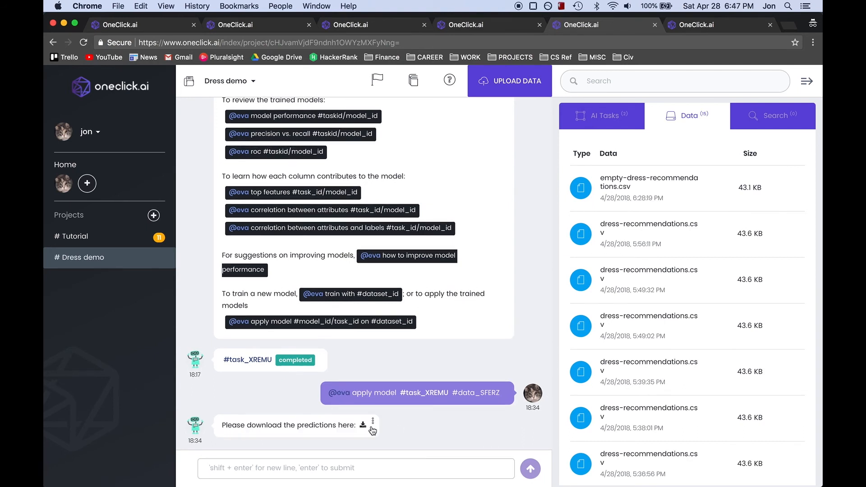
mouse_move(364, 426)
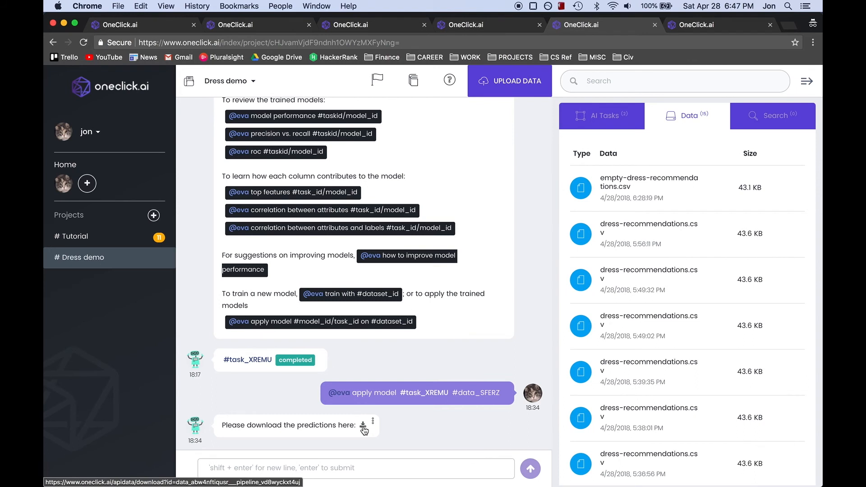
Save Eva's predictions link to disk as results.txt and bring up the file's options in Finder
right_click(363, 426)
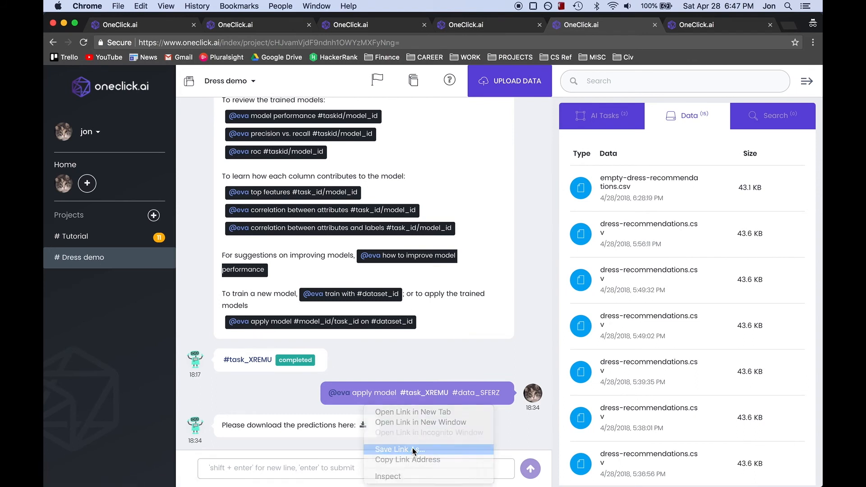
left_click(396, 449)
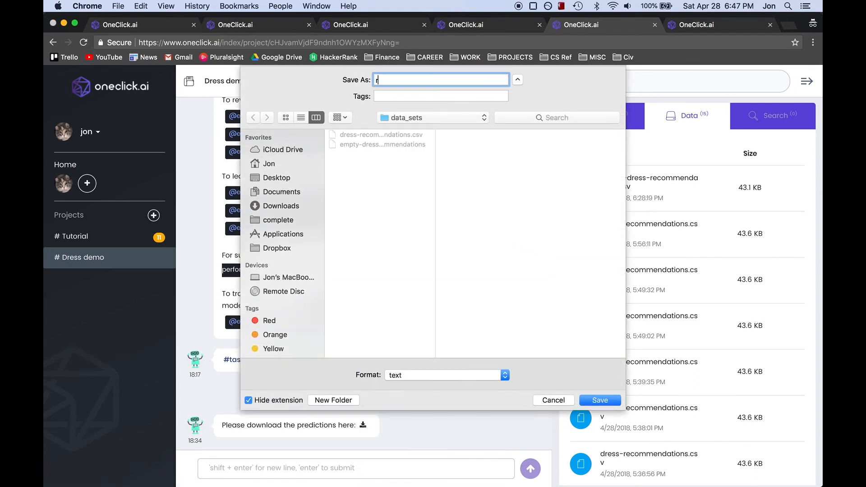
left_click(553, 401)
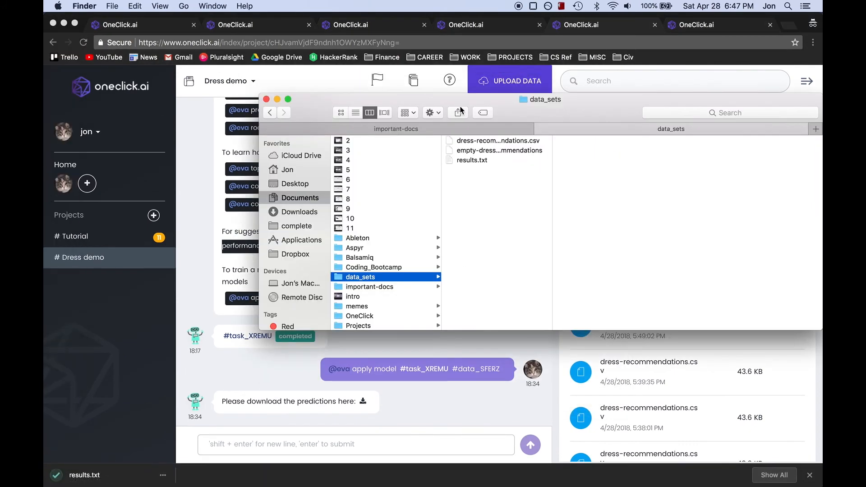
right_click(471, 160)
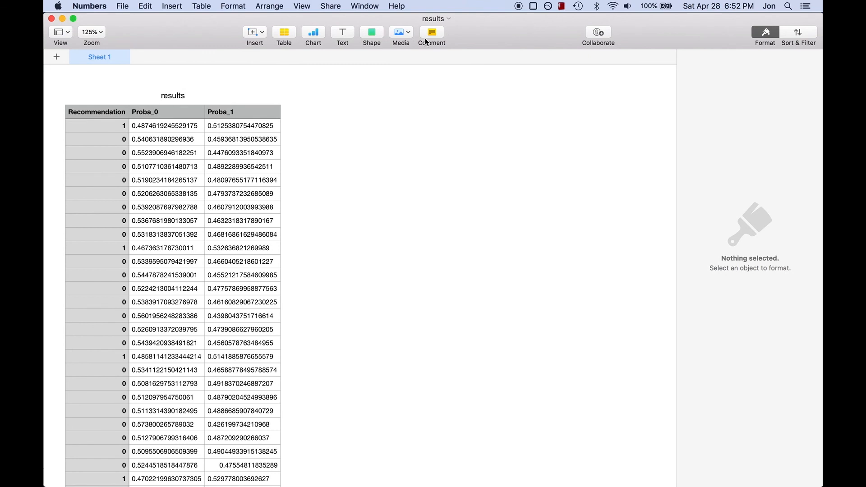
mouse_move(101, 116)
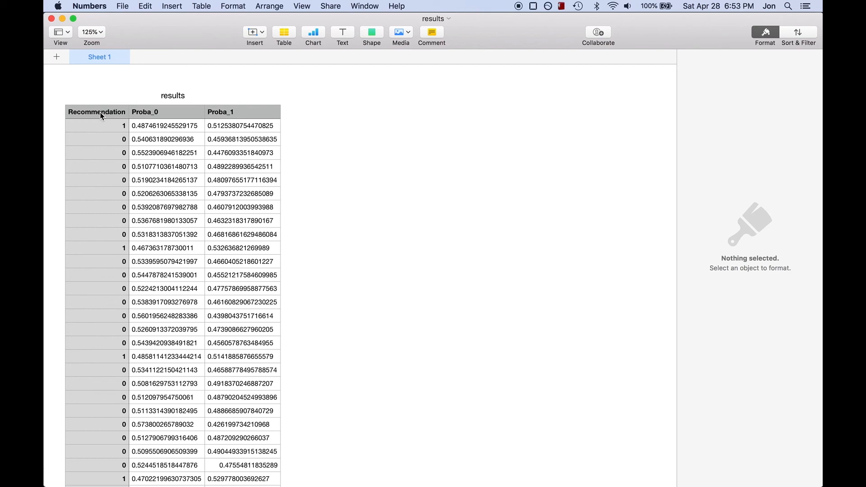
mouse_move(141, 120)
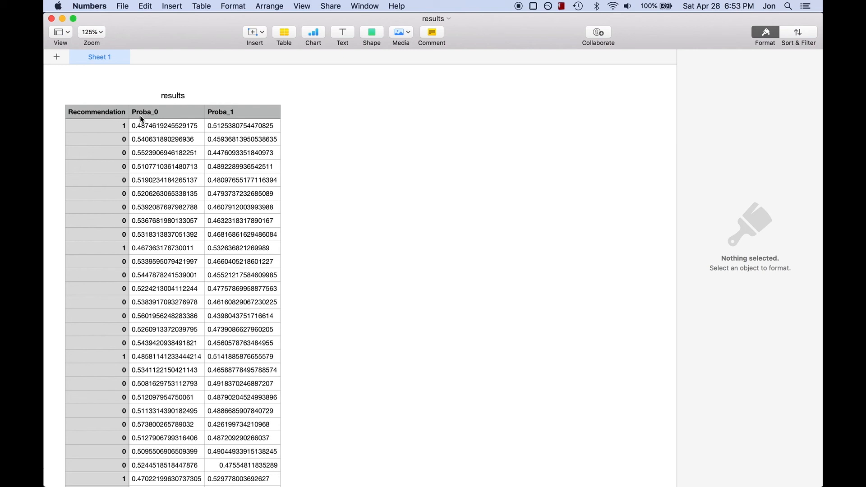